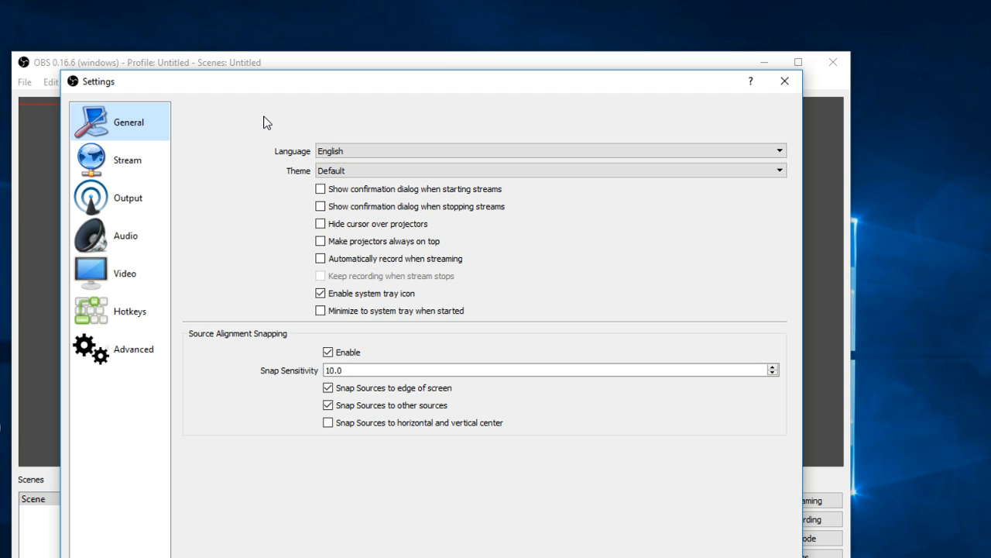
{"action": "mouse_move", "coordinate": [157, 93]}
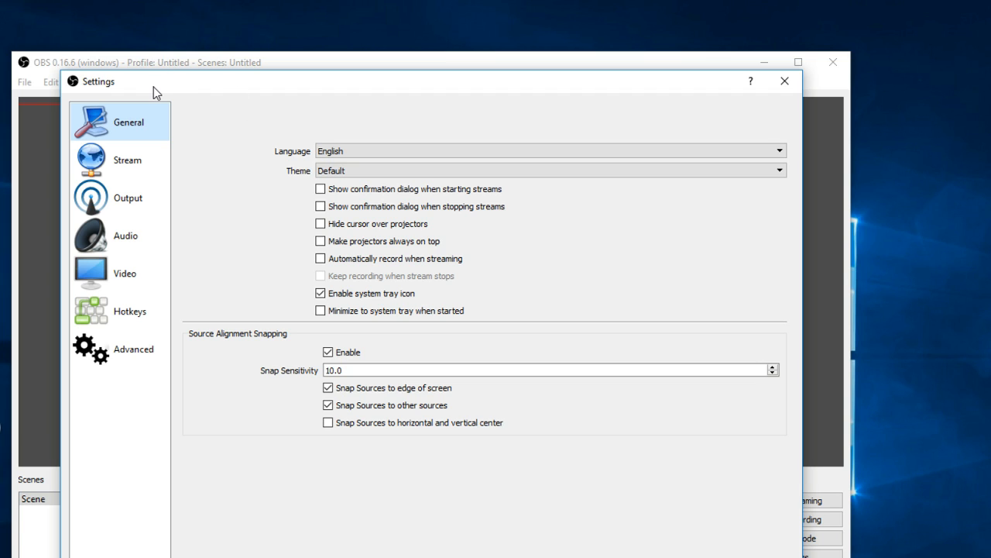
{"action": "mouse_move", "coordinate": [74, 69]}
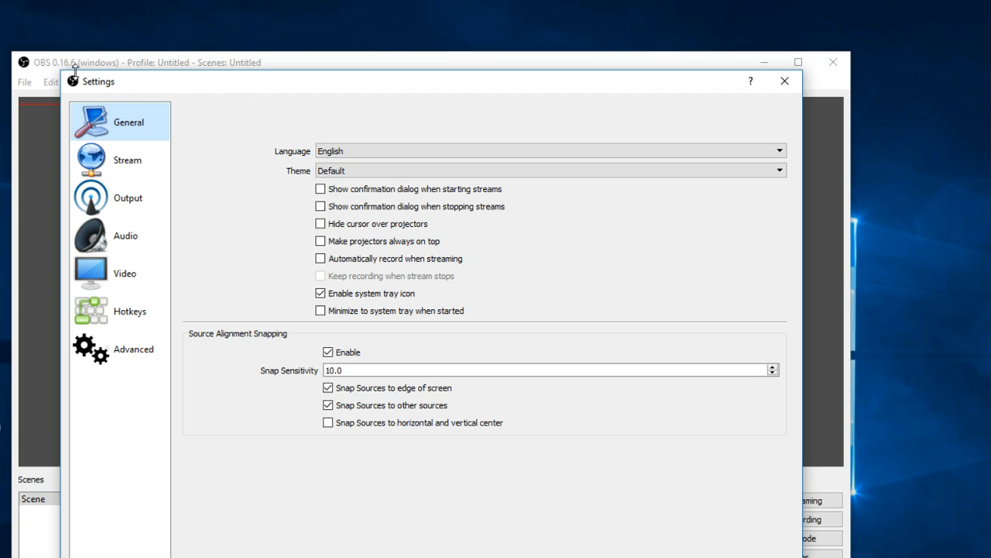
{"action": "mouse_move", "coordinate": [201, 129]}
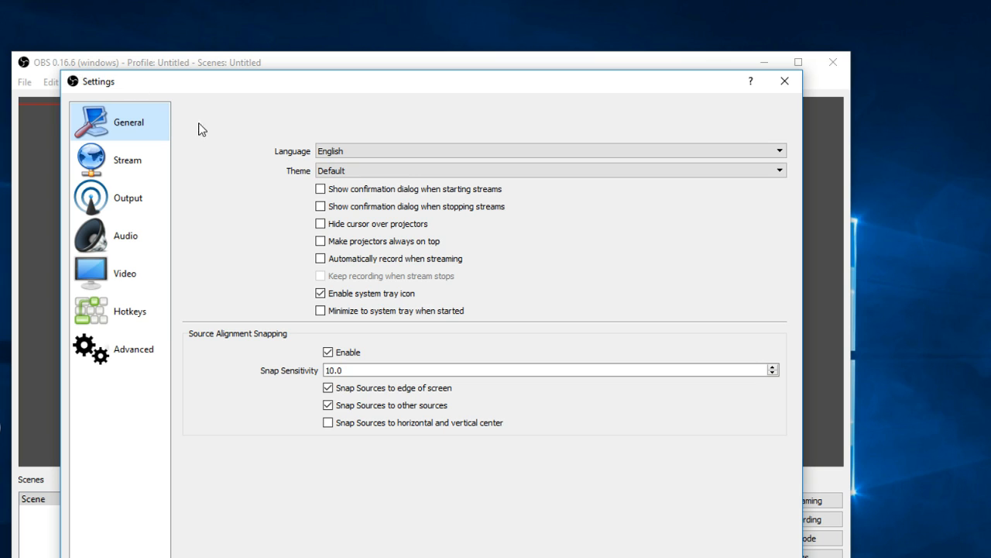
{"action": "mouse_move", "coordinate": [592, 464]}
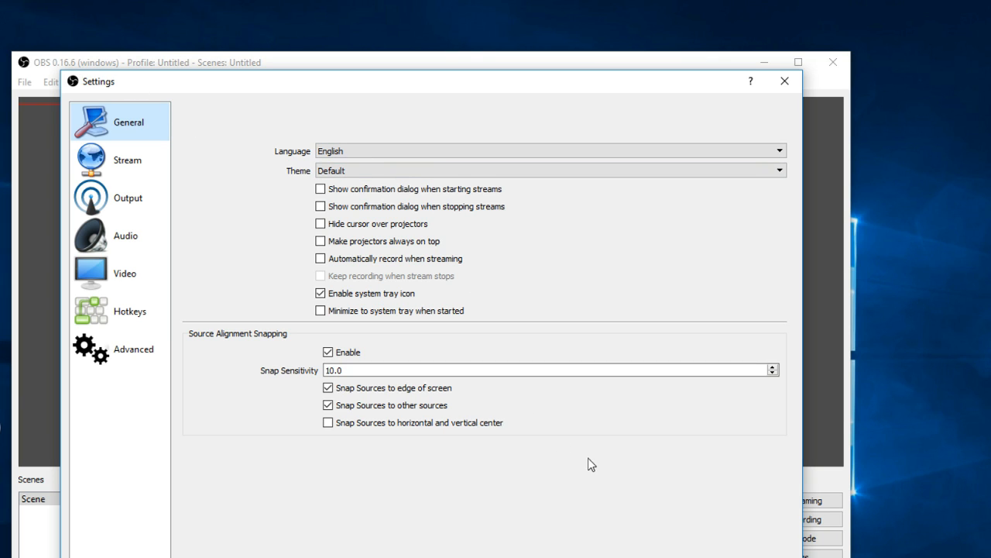
{"action": "mouse_move", "coordinate": [502, 217]}
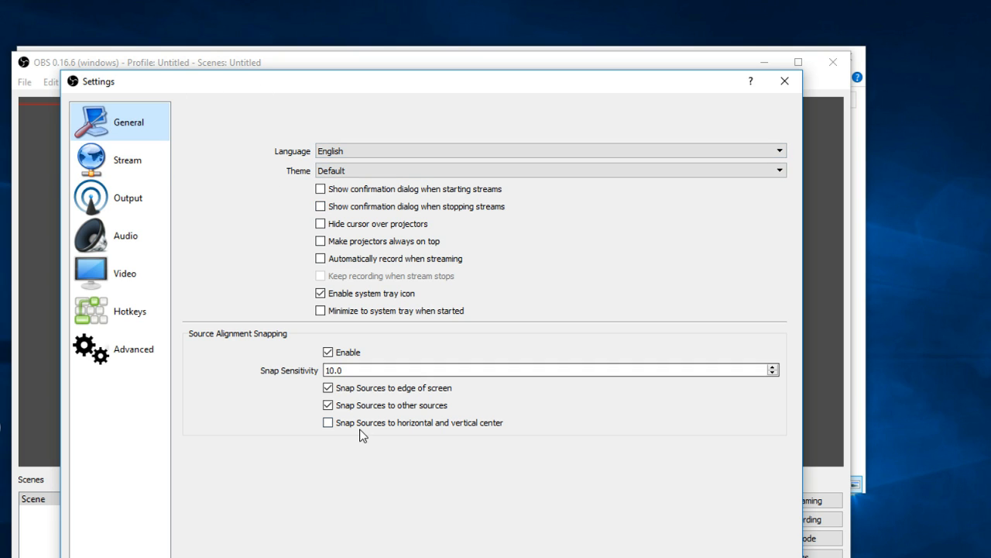
Review the stream service list, then switch to the Output settings.
{"action": "left_click", "coordinate": [127, 160]}
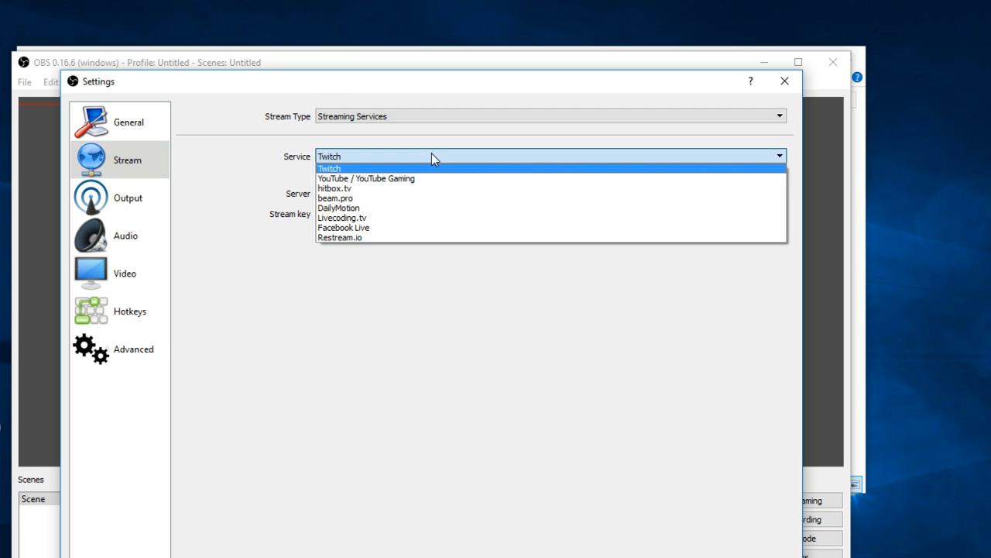
{"action": "mouse_move", "coordinate": [347, 168]}
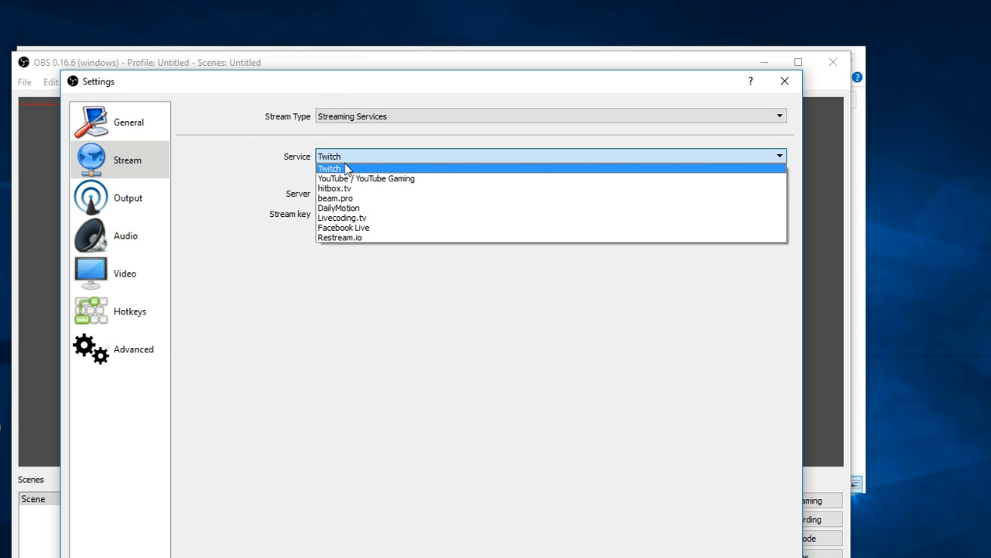
{"action": "left_click", "coordinate": [127, 197]}
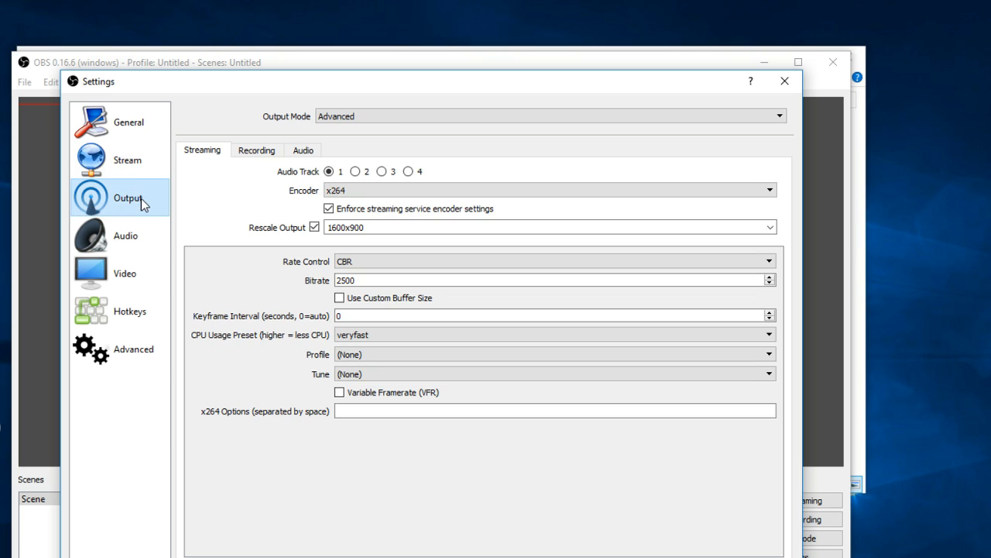
{"action": "mouse_move", "coordinate": [133, 350]}
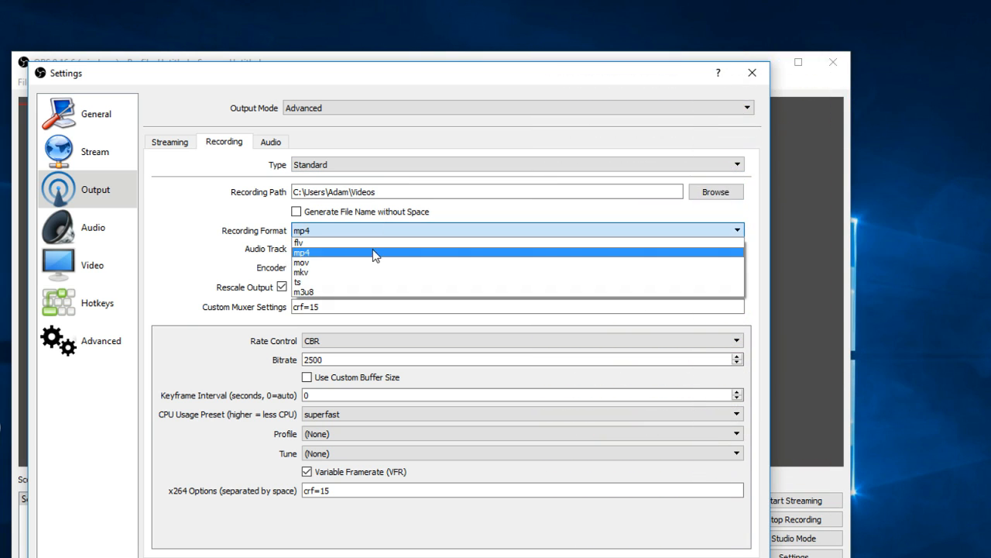
Set the recording format to mp4 and adjust the rescale and muxer fields below it.
{"action": "left_click", "coordinate": [301, 251]}
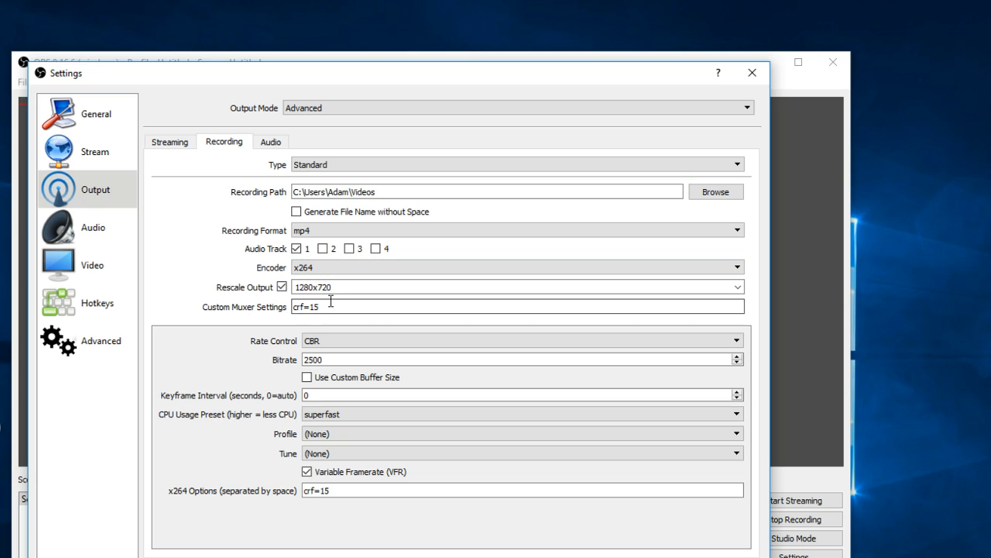
{"action": "left_click", "coordinate": [517, 307]}
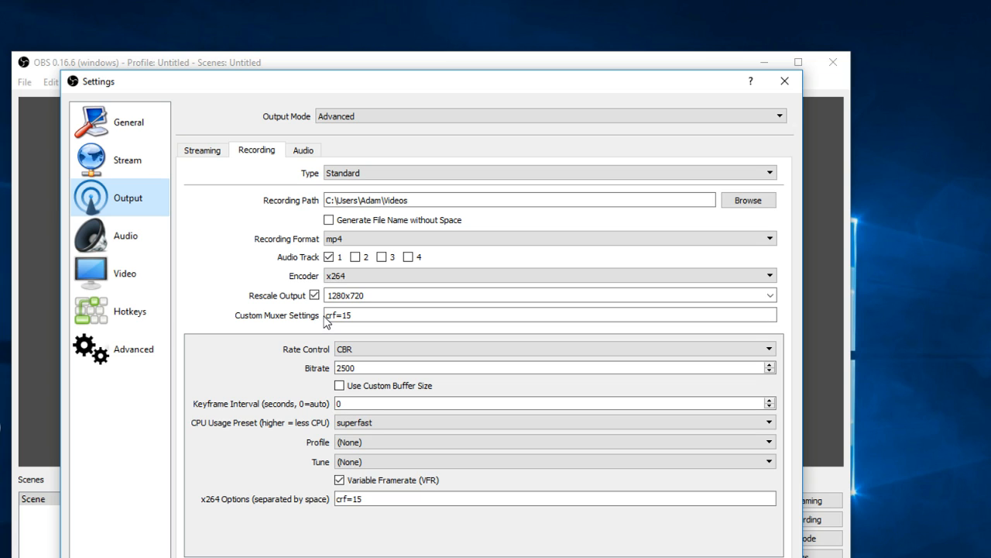
{"action": "left_click", "coordinate": [550, 314]}
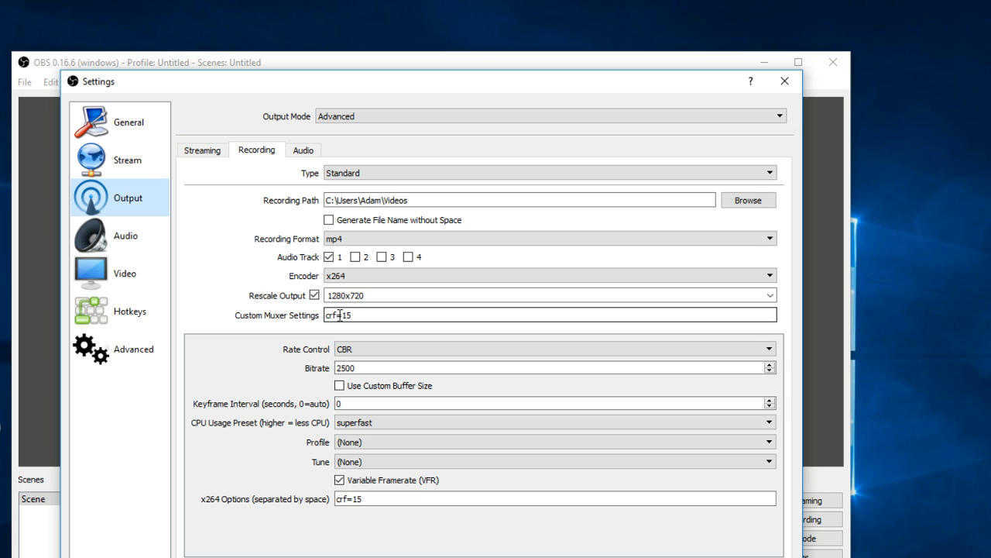
{"action": "left_click", "coordinate": [355, 315]}
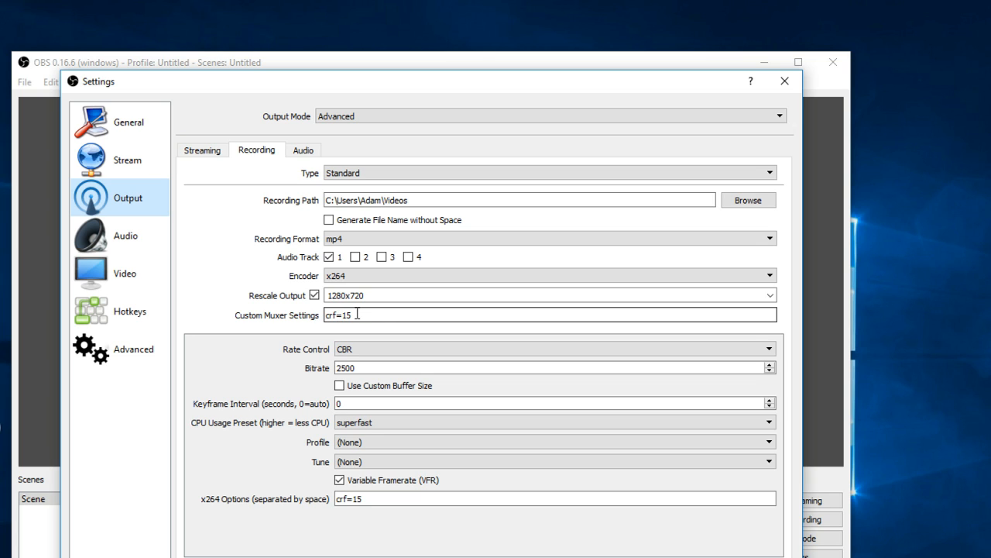
{"action": "left_click", "coordinate": [551, 347]}
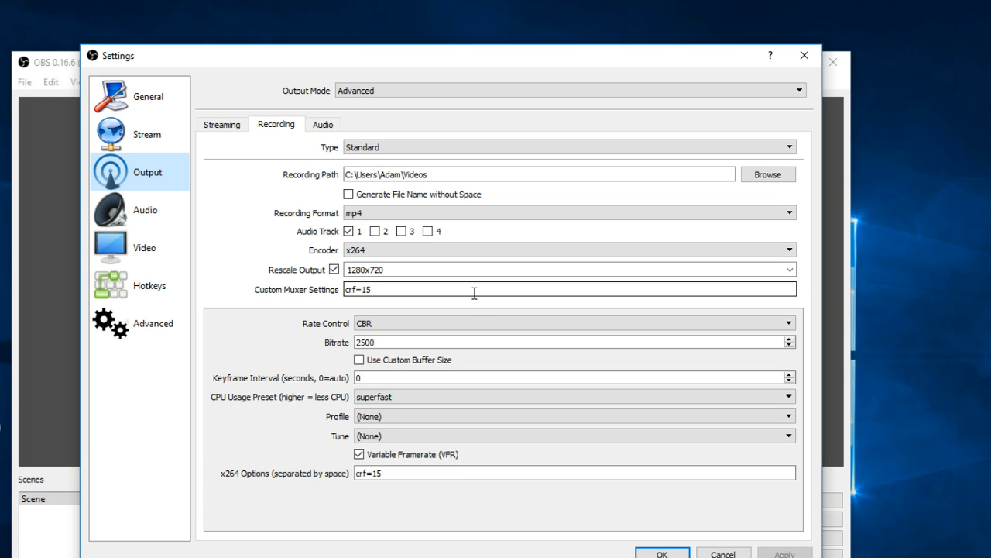
{"action": "mouse_move", "coordinate": [401, 342]}
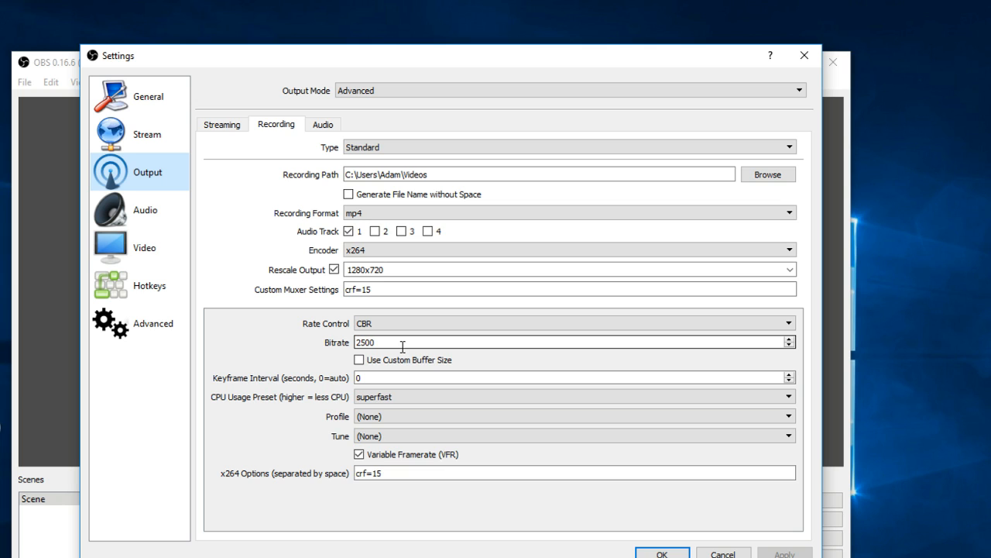
{"action": "mouse_move", "coordinate": [394, 342]}
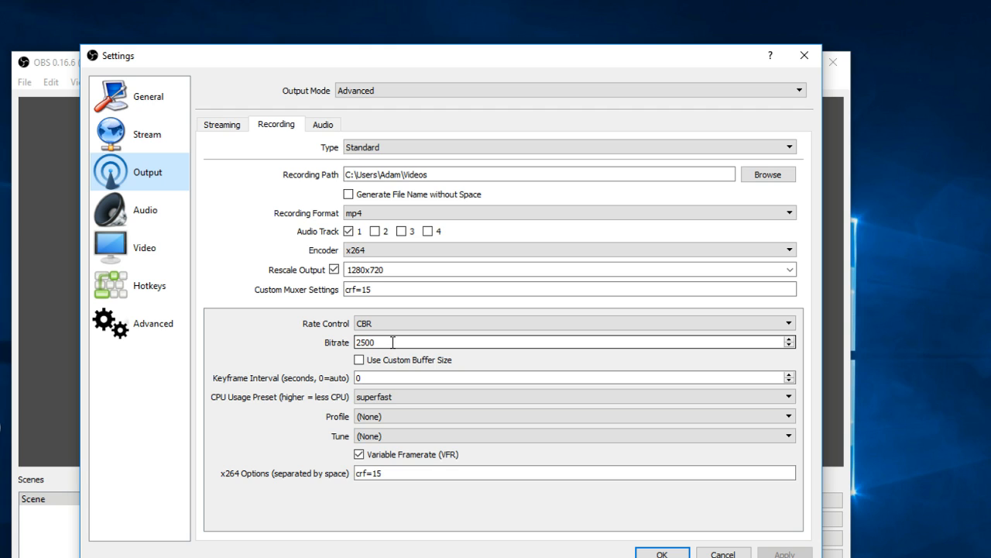
Show the streaming output options instead of the recording ones.
{"action": "left_click", "coordinate": [172, 124]}
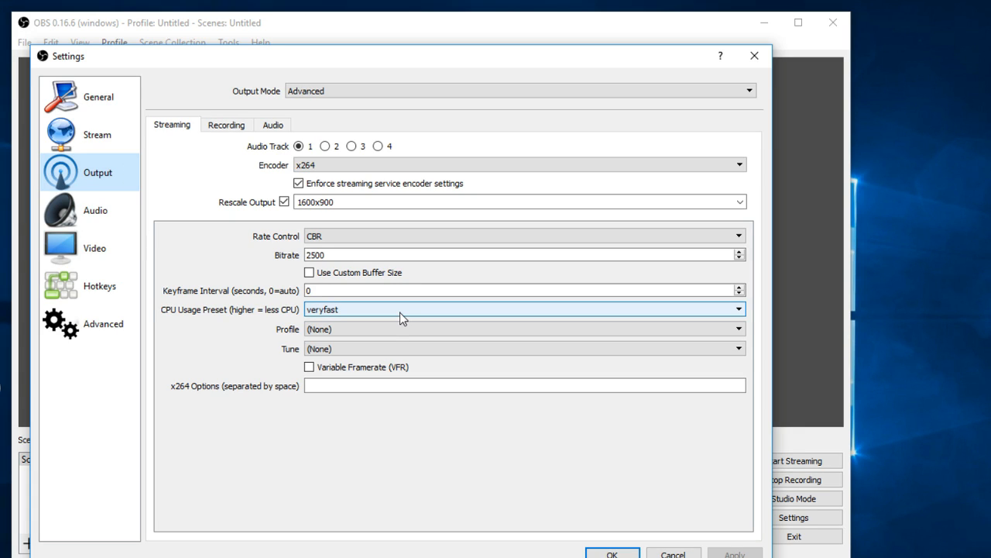
{"action": "mouse_move", "coordinate": [208, 326]}
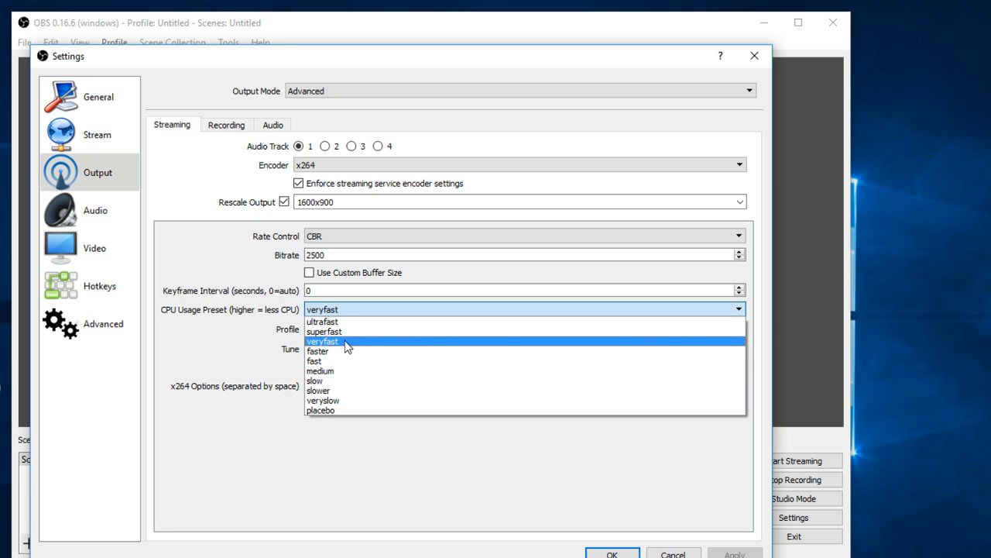
{"action": "mouse_move", "coordinate": [322, 321]}
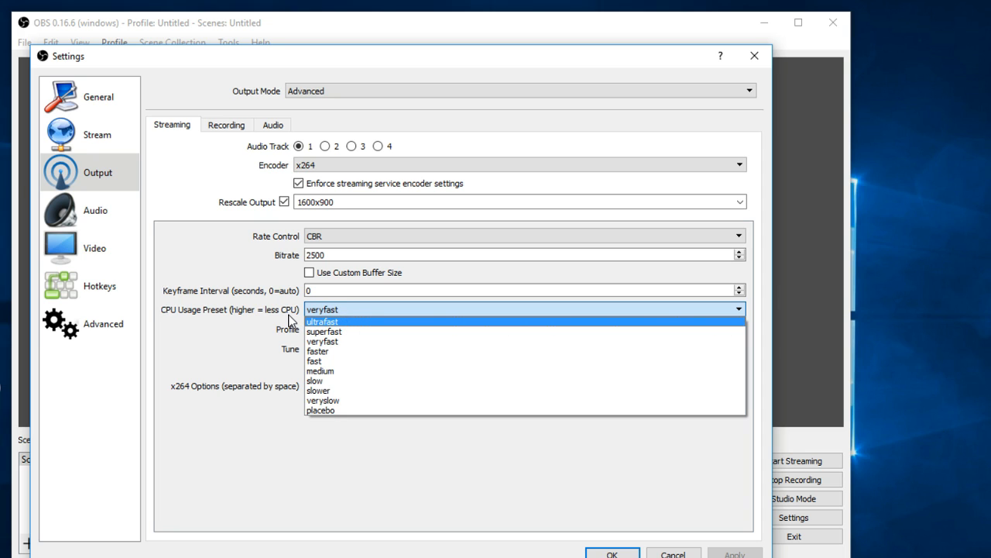
{"action": "mouse_move", "coordinate": [322, 341]}
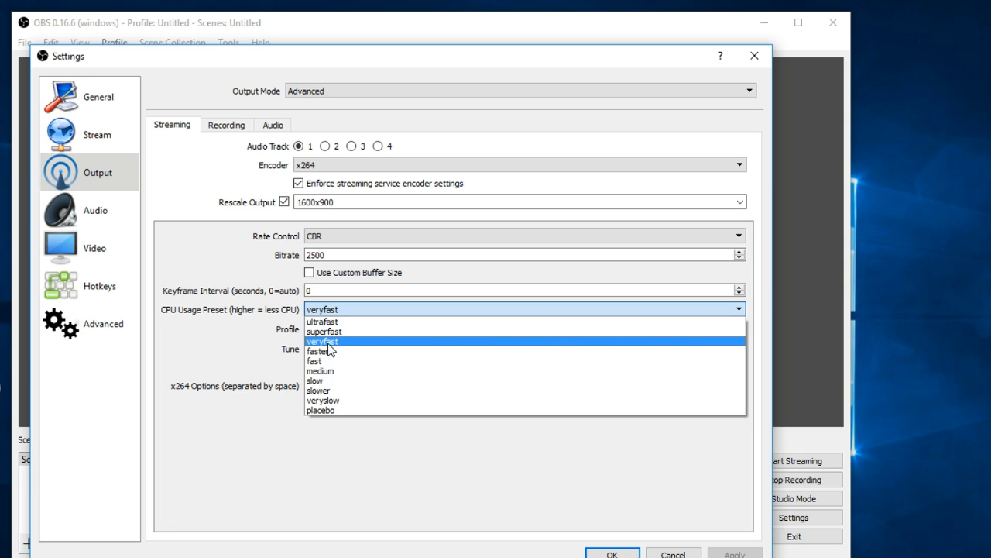
{"action": "mouse_move", "coordinate": [320, 372]}
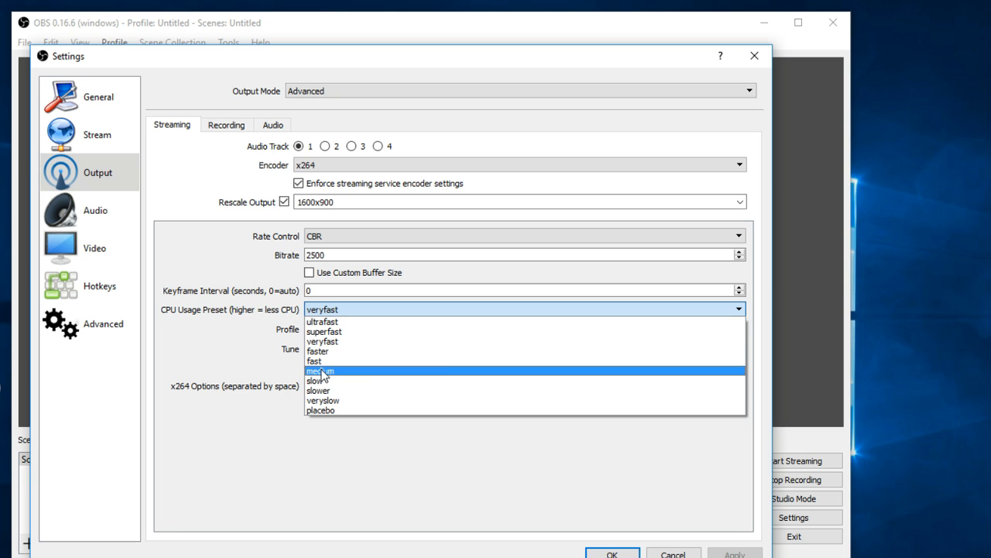
{"action": "mouse_move", "coordinate": [322, 320]}
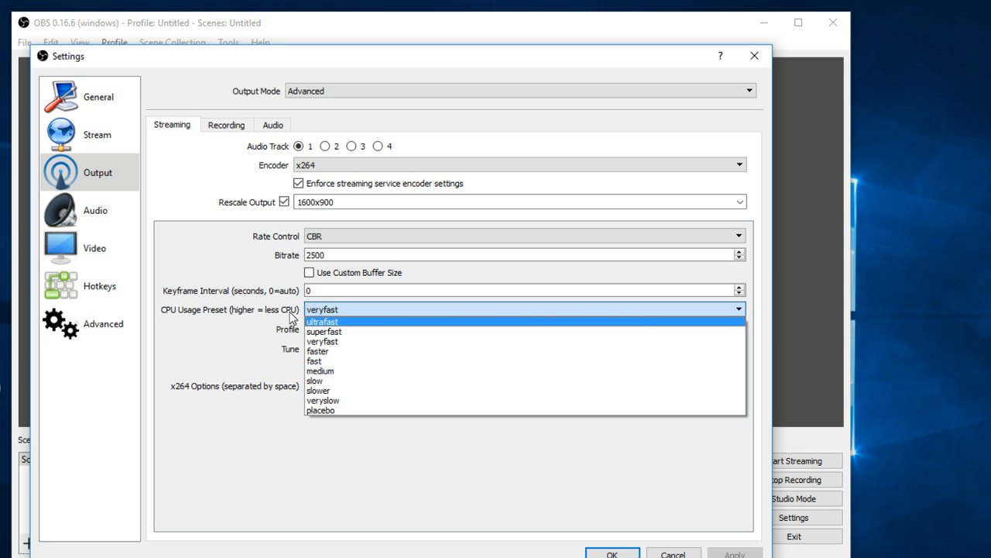
{"action": "mouse_move", "coordinate": [275, 319]}
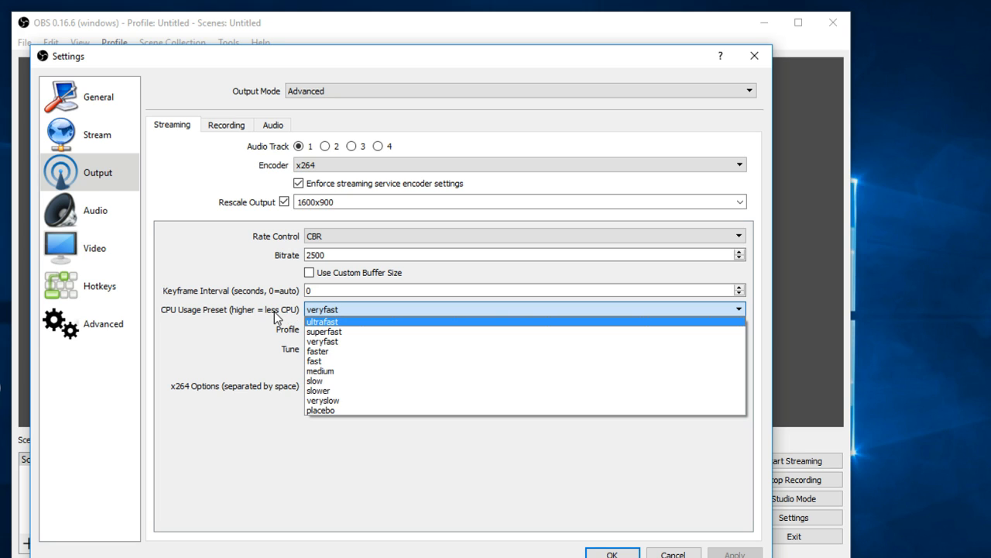
{"action": "mouse_move", "coordinate": [322, 331]}
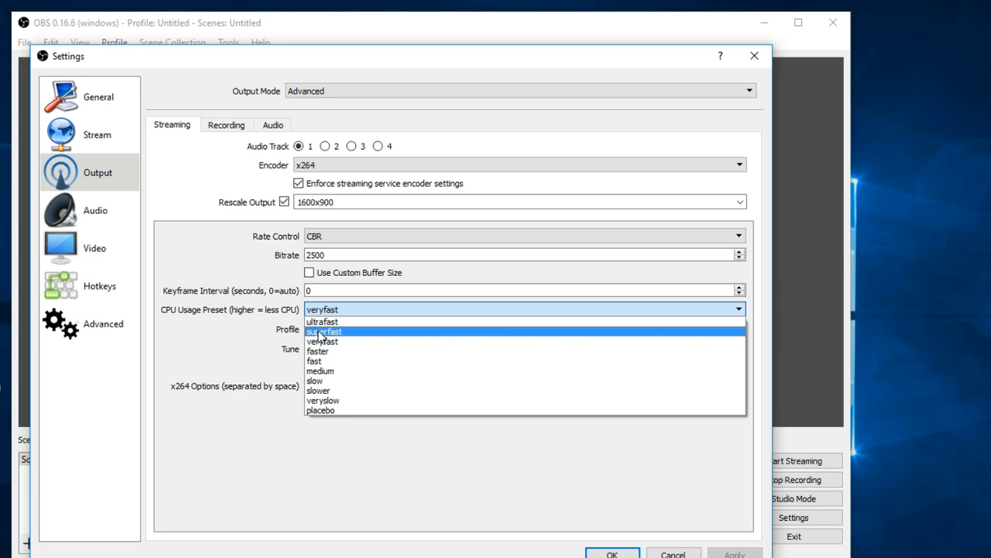
{"action": "mouse_move", "coordinate": [322, 340]}
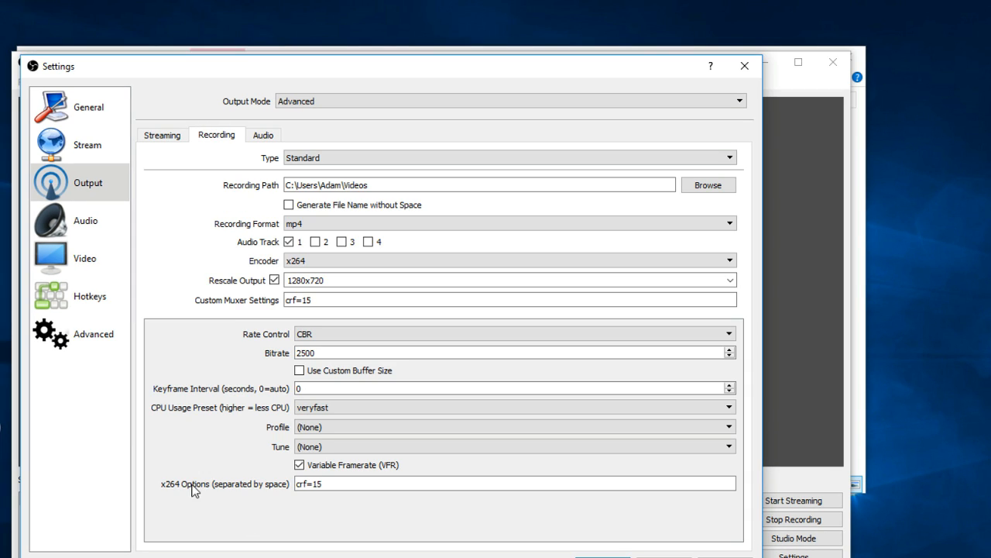
{"action": "mouse_move", "coordinate": [396, 463]}
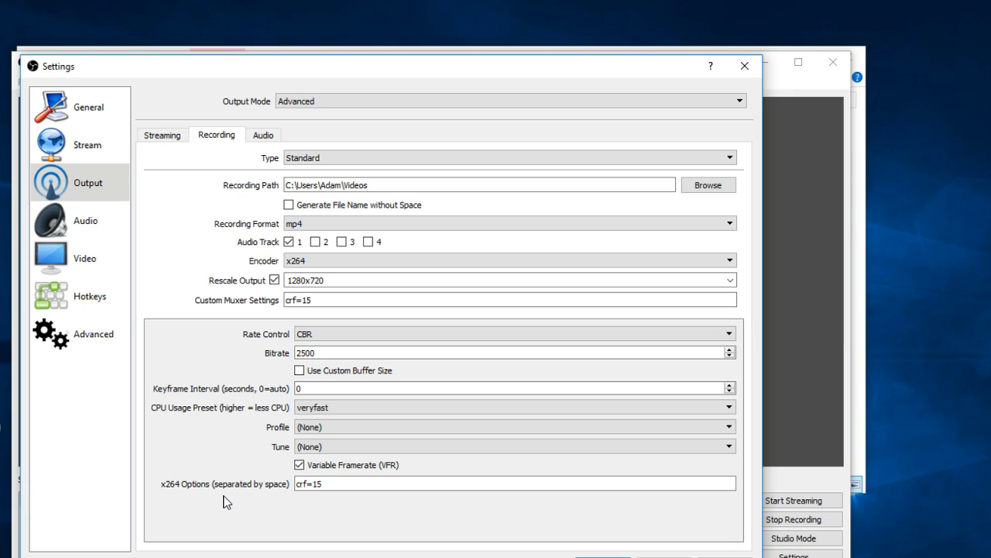
{"action": "mouse_move", "coordinate": [186, 498]}
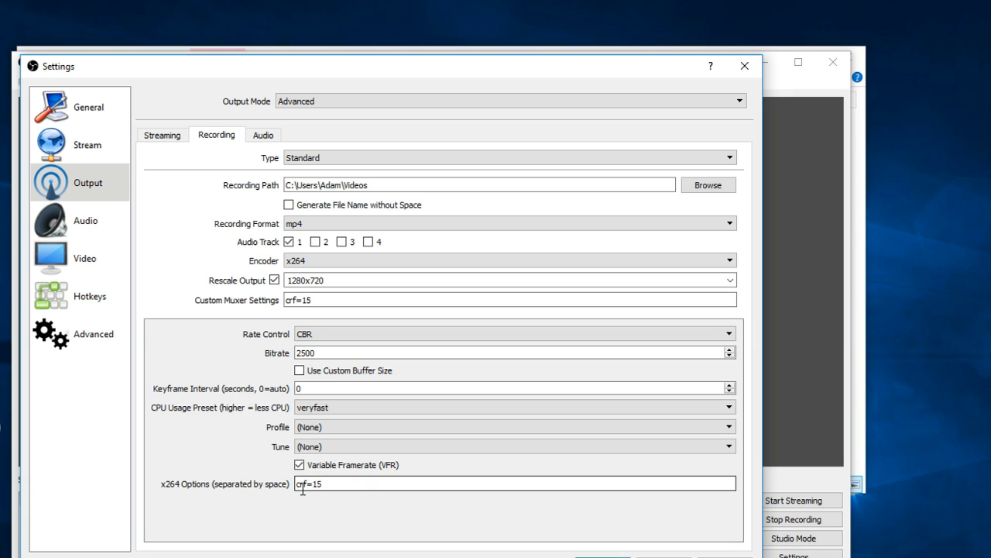
{"action": "mouse_move", "coordinate": [364, 477]}
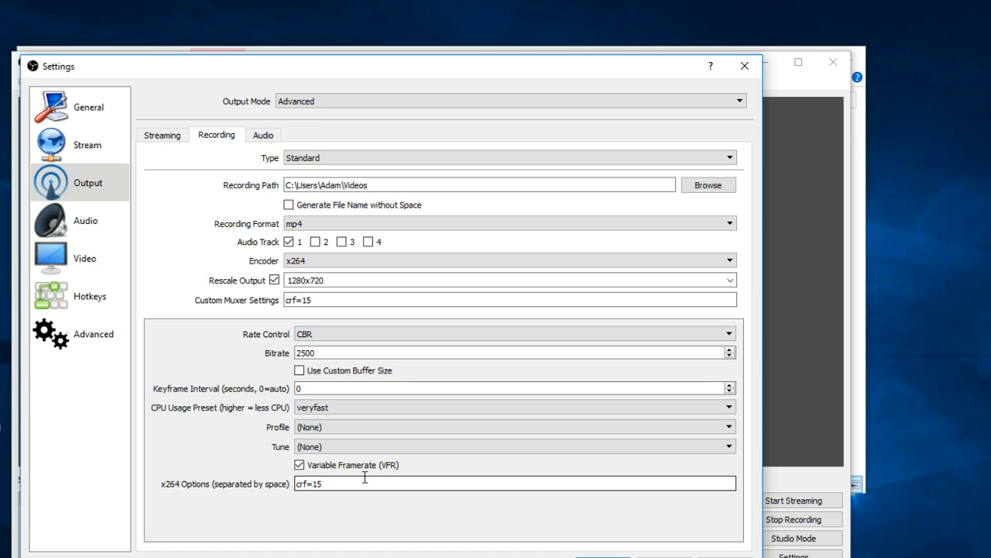
Show the output audio track bitrate settings.
{"action": "left_click", "coordinate": [263, 135]}
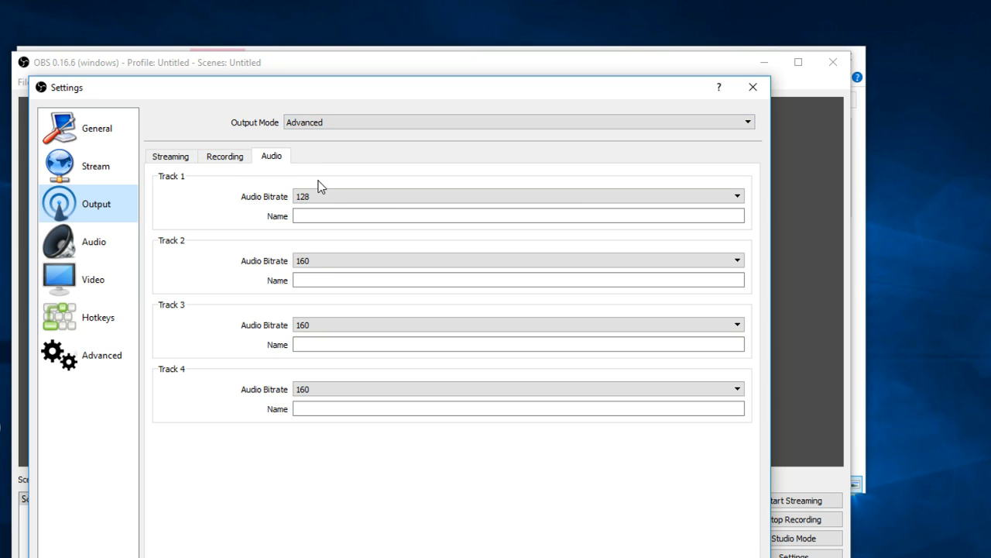
Review Track 1's audio bitrate choices, keeping 128.
{"action": "left_click", "coordinate": [736, 195]}
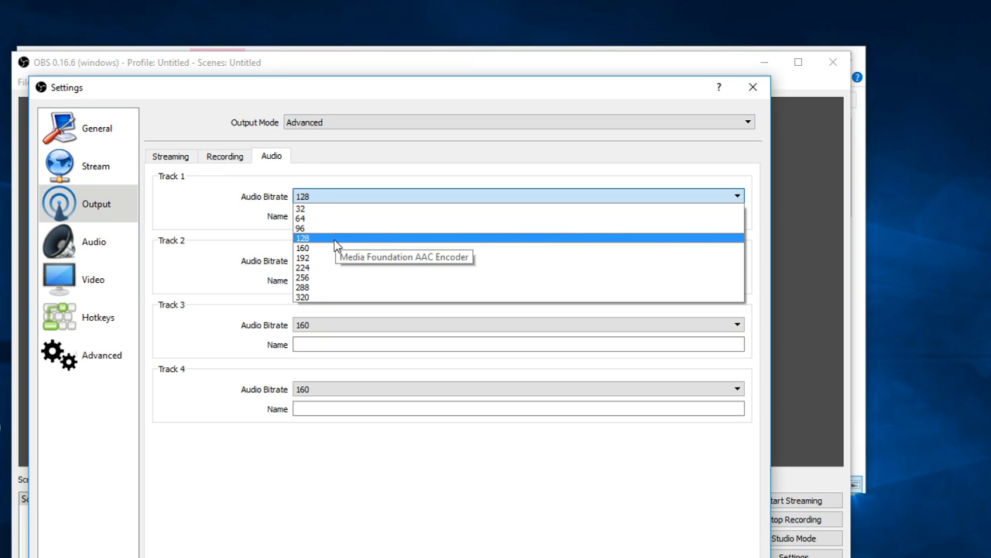
{"action": "mouse_move", "coordinate": [328, 266]}
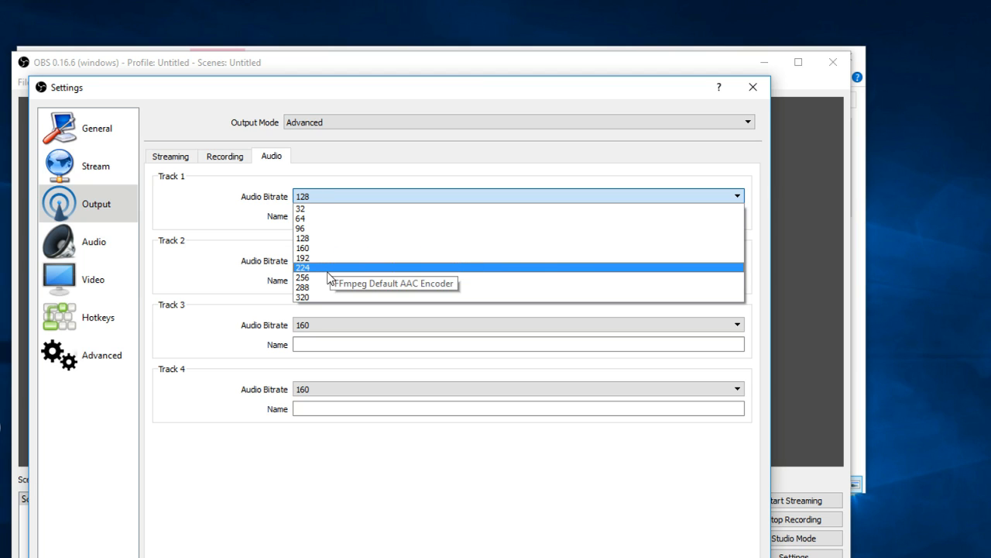
{"action": "mouse_move", "coordinate": [333, 238]}
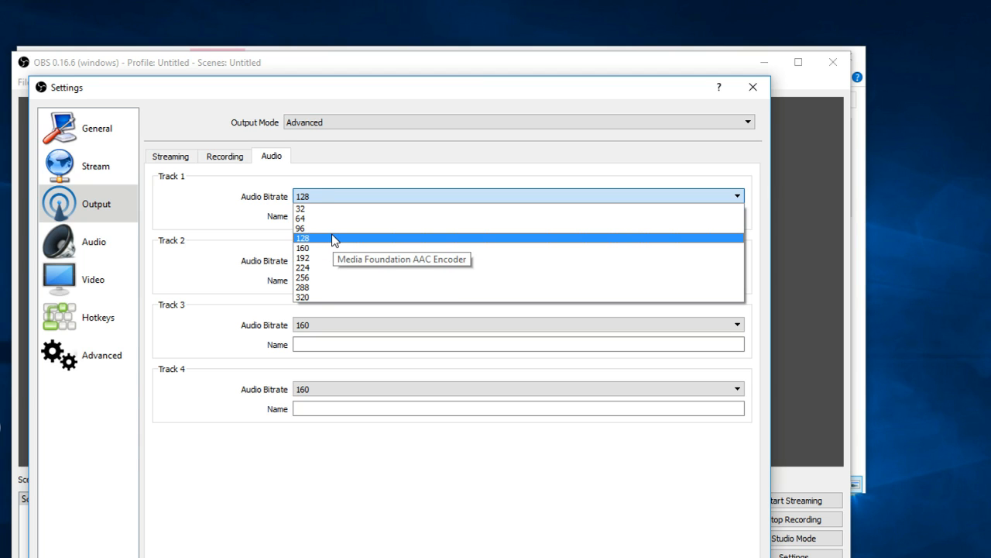
{"action": "mouse_move", "coordinate": [333, 218]}
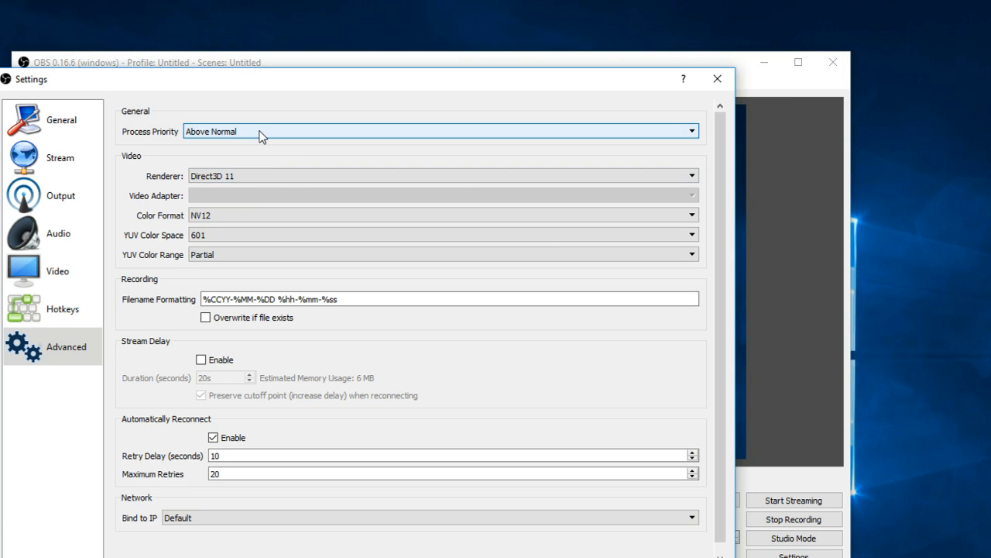
List the process priority levels, leaving Above Normal set.
{"action": "left_click", "coordinate": [442, 130]}
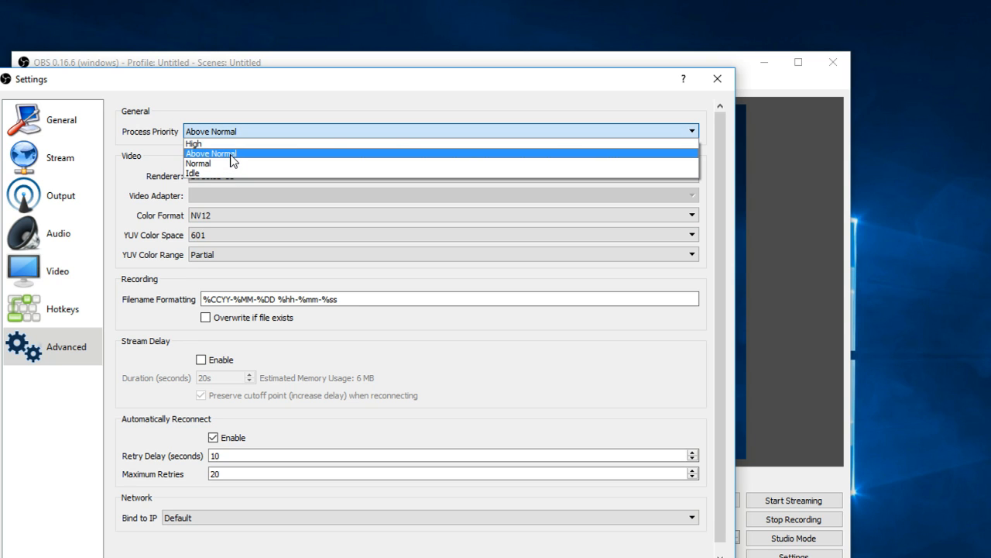
{"action": "mouse_move", "coordinate": [232, 161]}
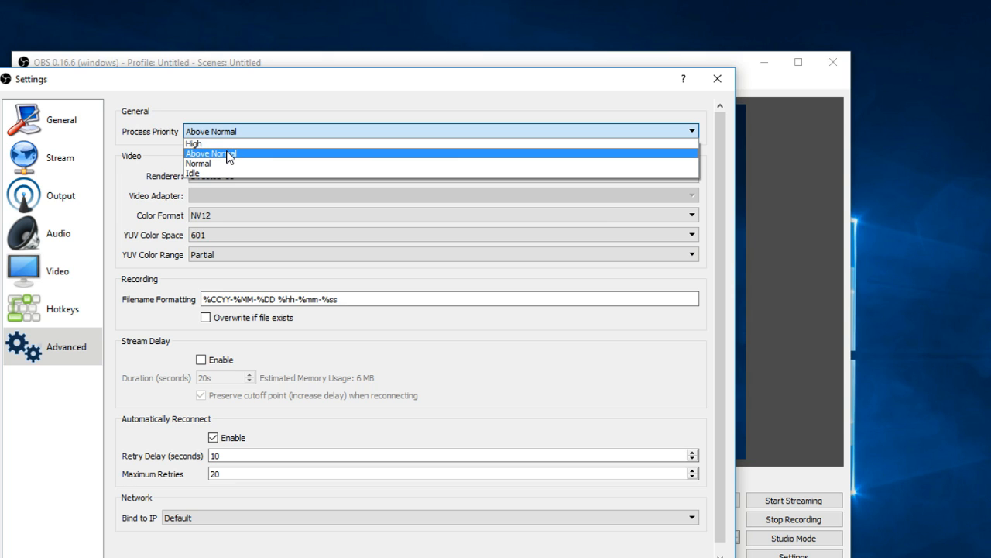
{"action": "mouse_move", "coordinate": [224, 142]}
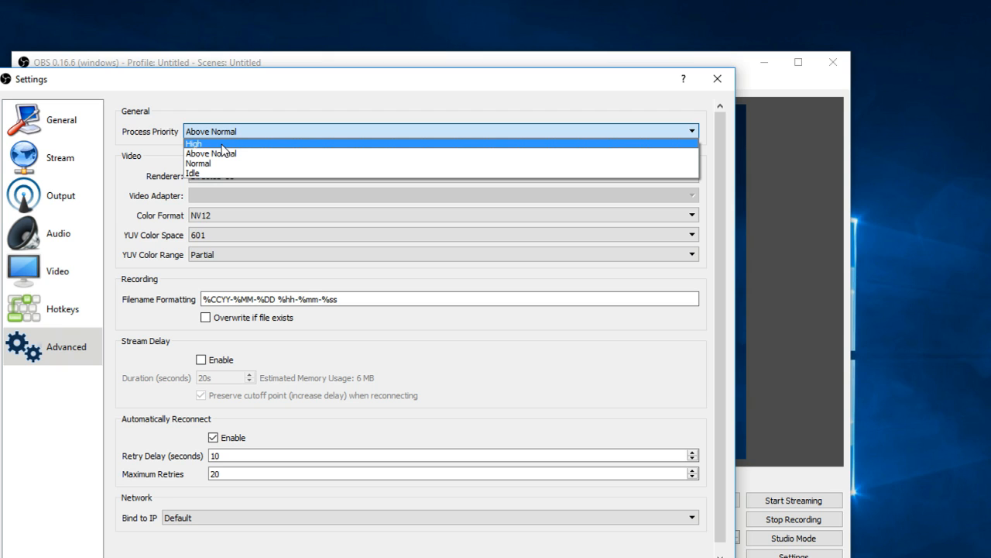
{"action": "mouse_move", "coordinate": [225, 154]}
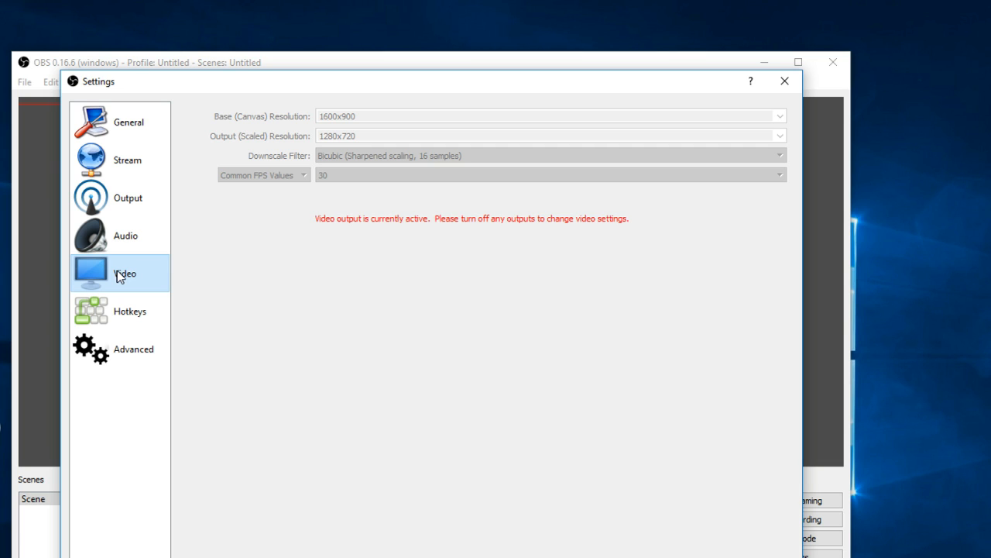
{"action": "mouse_move", "coordinate": [176, 251]}
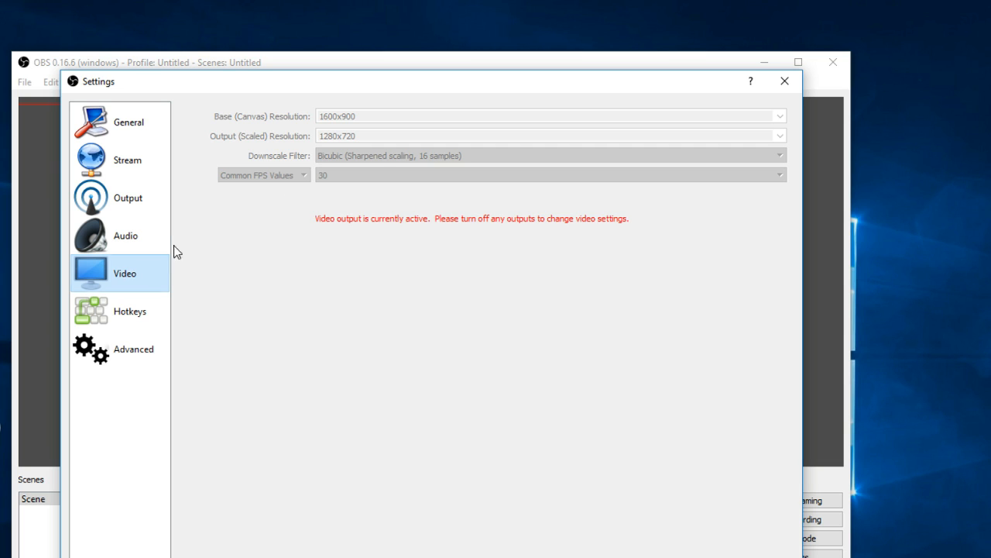
{"action": "mouse_move", "coordinate": [592, 298]}
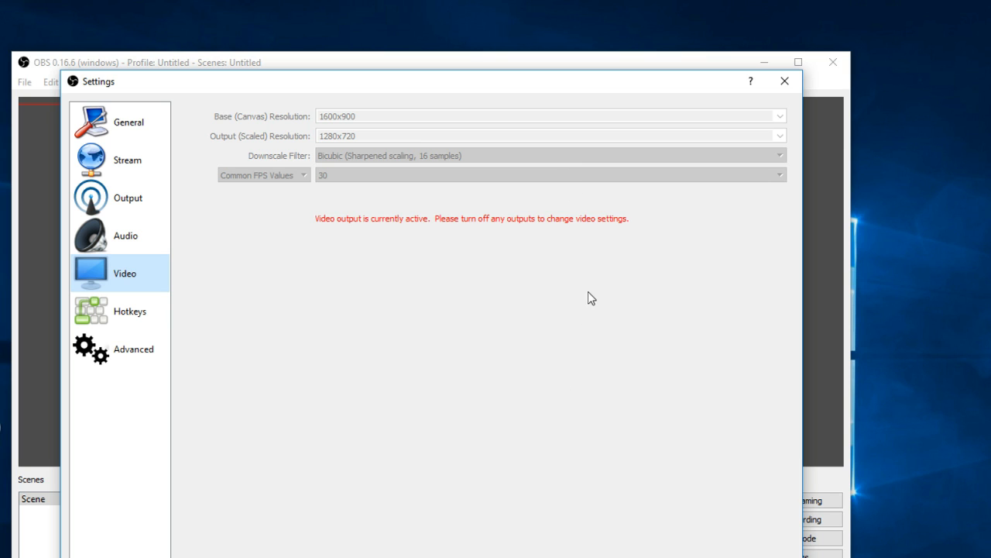
Change the process priority from Above Normal to Normal.
{"action": "left_click", "coordinate": [133, 349]}
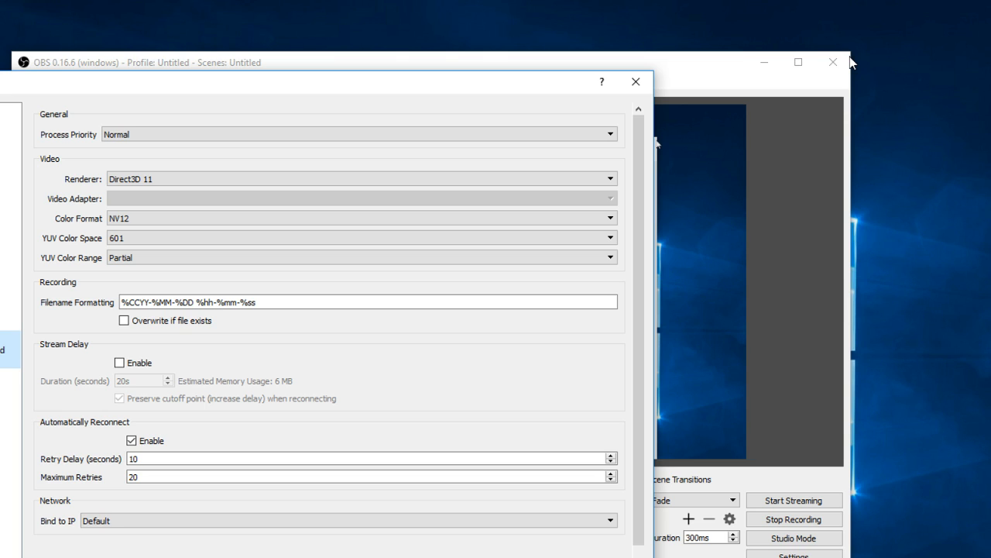
{"action": "mouse_move", "coordinate": [425, 215]}
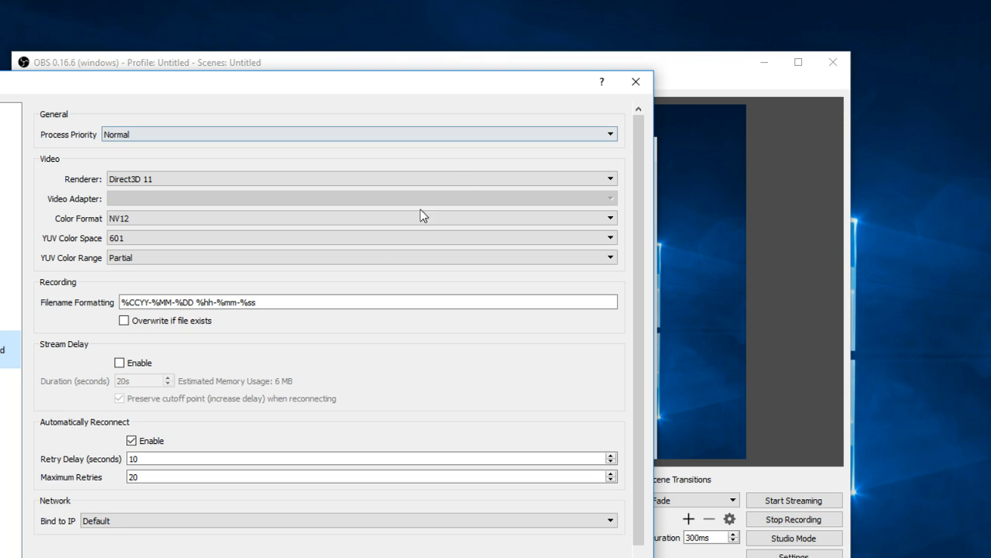
{"action": "mouse_move", "coordinate": [152, 359]}
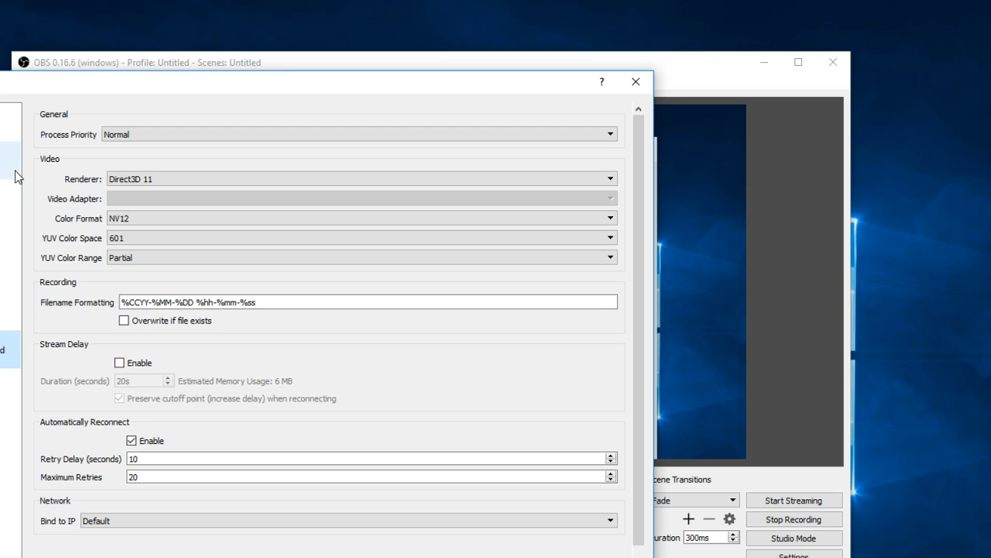
{"action": "mouse_move", "coordinate": [9, 165]}
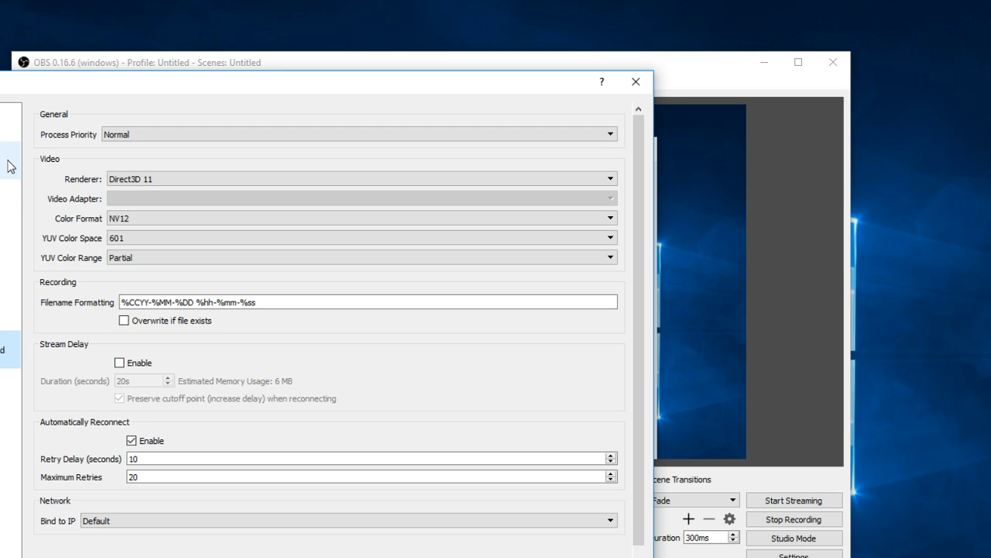
{"action": "mouse_move", "coordinate": [19, 171]}
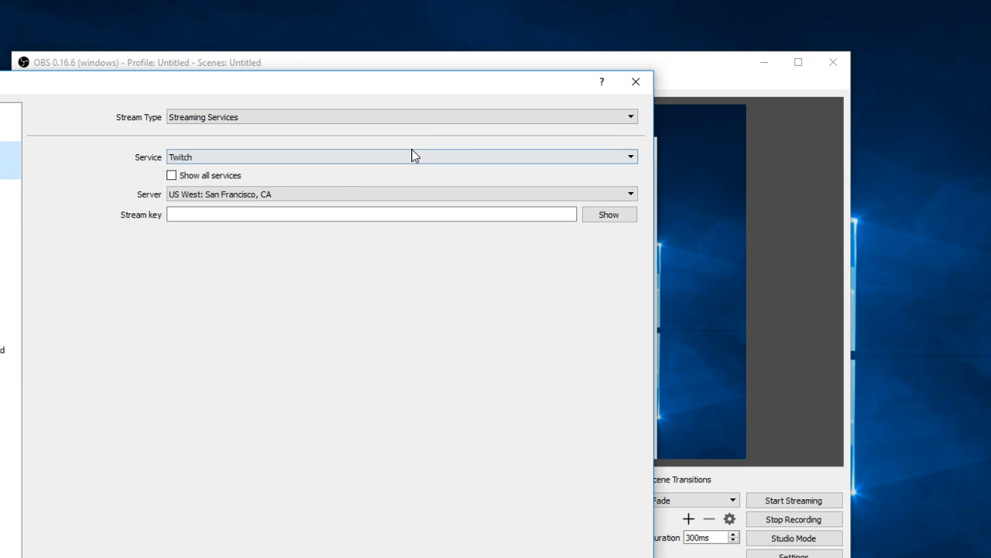
Return to the streaming output settings with x264, CBR 2500 and veryfast.
{"action": "left_click", "coordinate": [371, 213]}
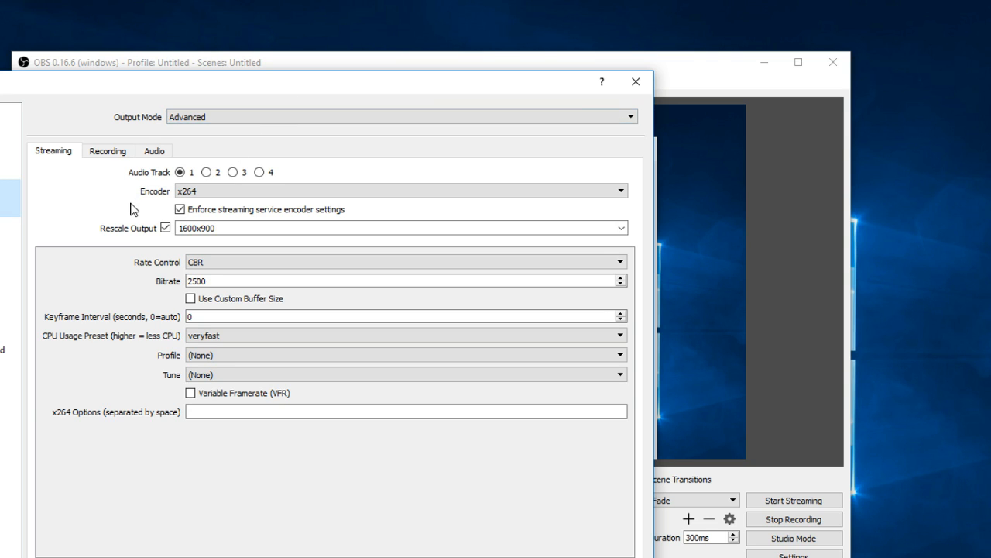
{"action": "mouse_move", "coordinate": [52, 207]}
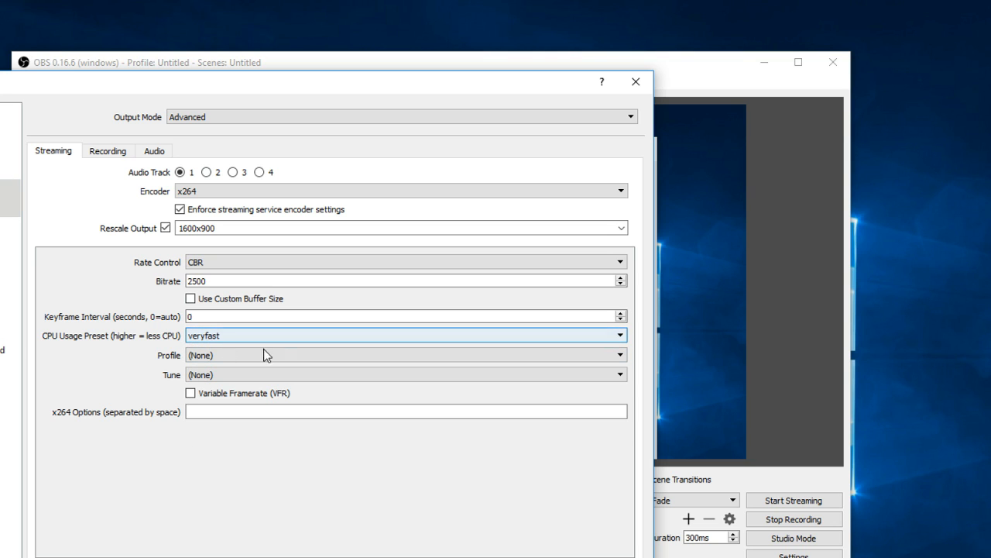
{"action": "mouse_move", "coordinate": [108, 405]}
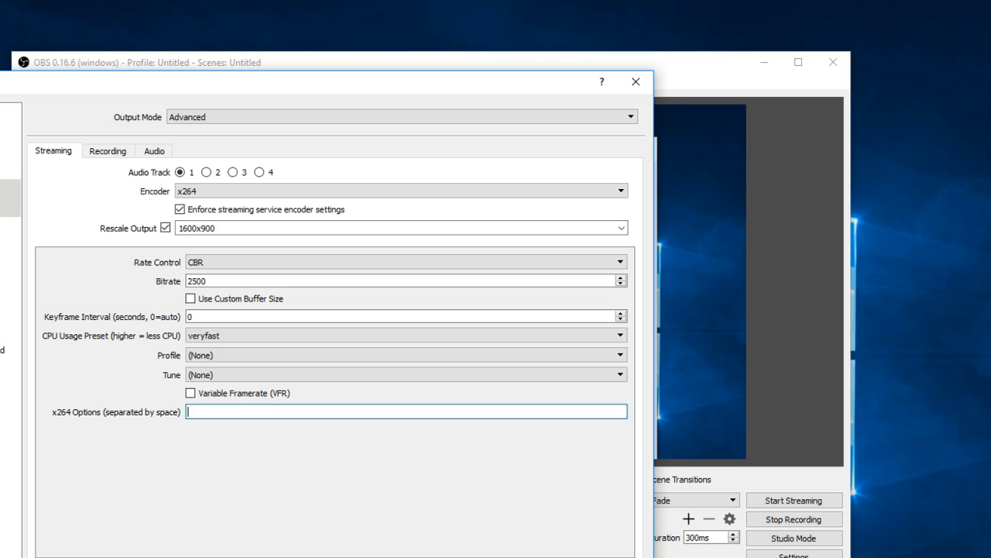
{"action": "mouse_move", "coordinate": [203, 433]}
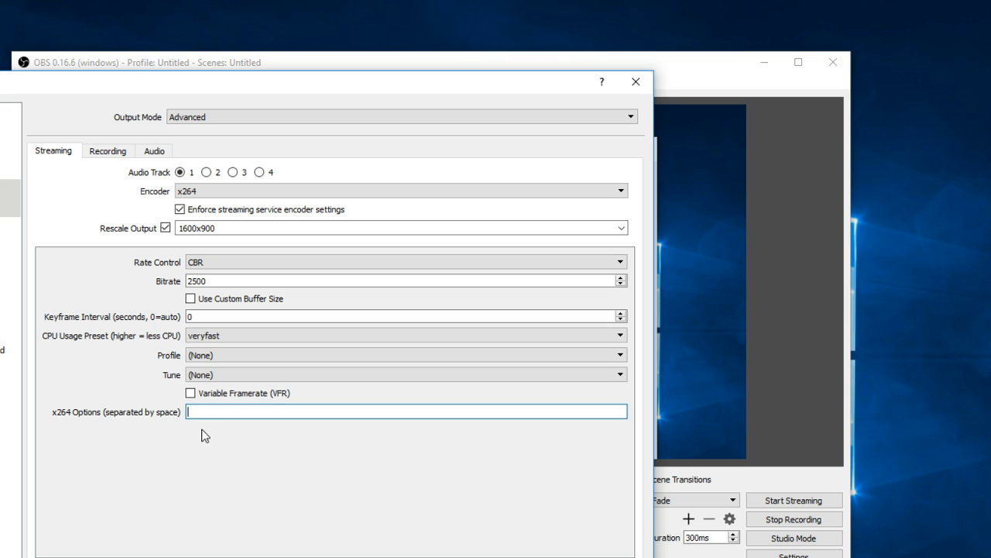
Turn on variable framerate (VFR) for the streaming output.
{"action": "left_click", "coordinate": [190, 393]}
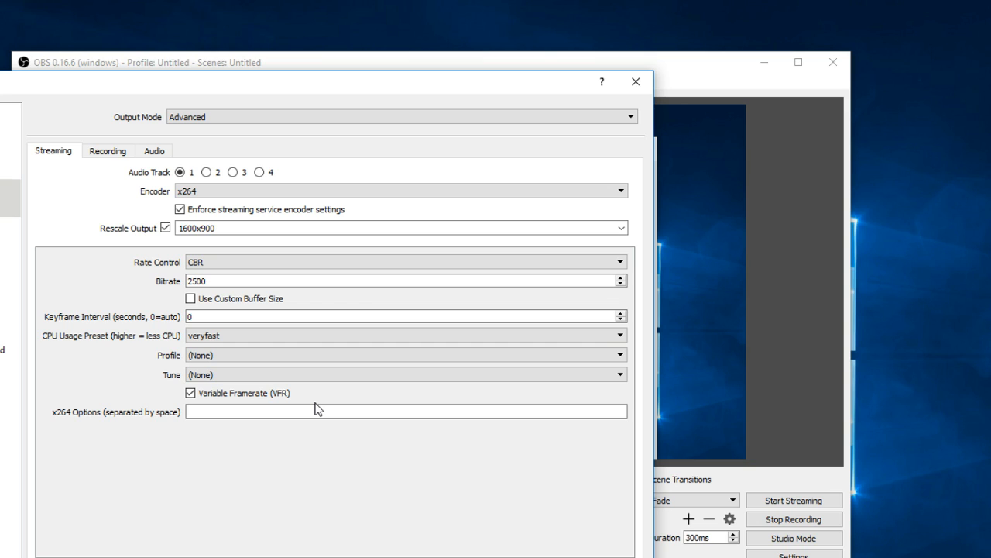
{"action": "mouse_move", "coordinate": [520, 496]}
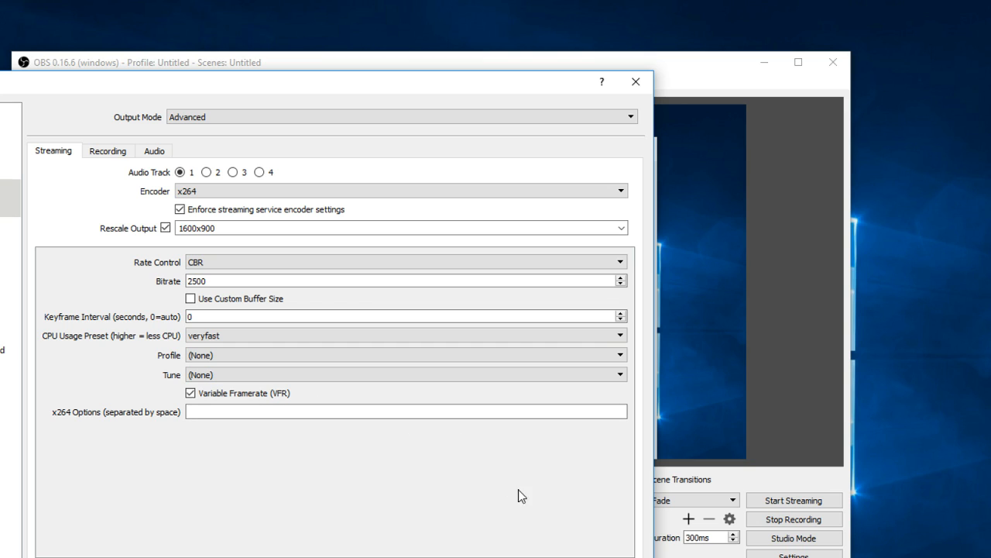